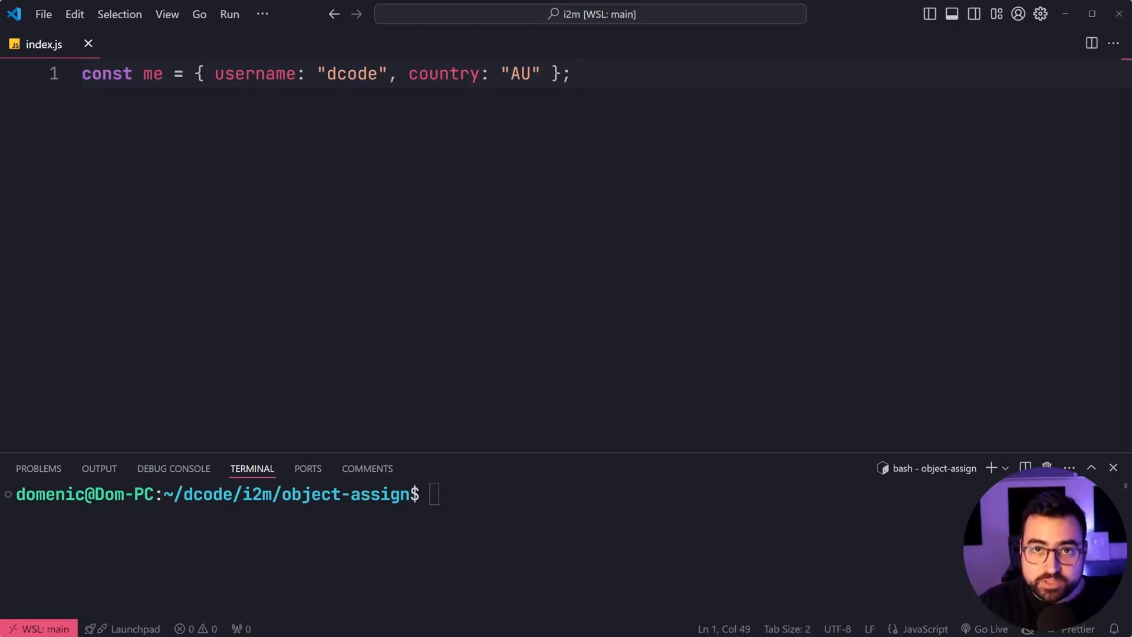
Step: Place the cursor at the end of the me object declaration to add blank lines
click(189, 73)
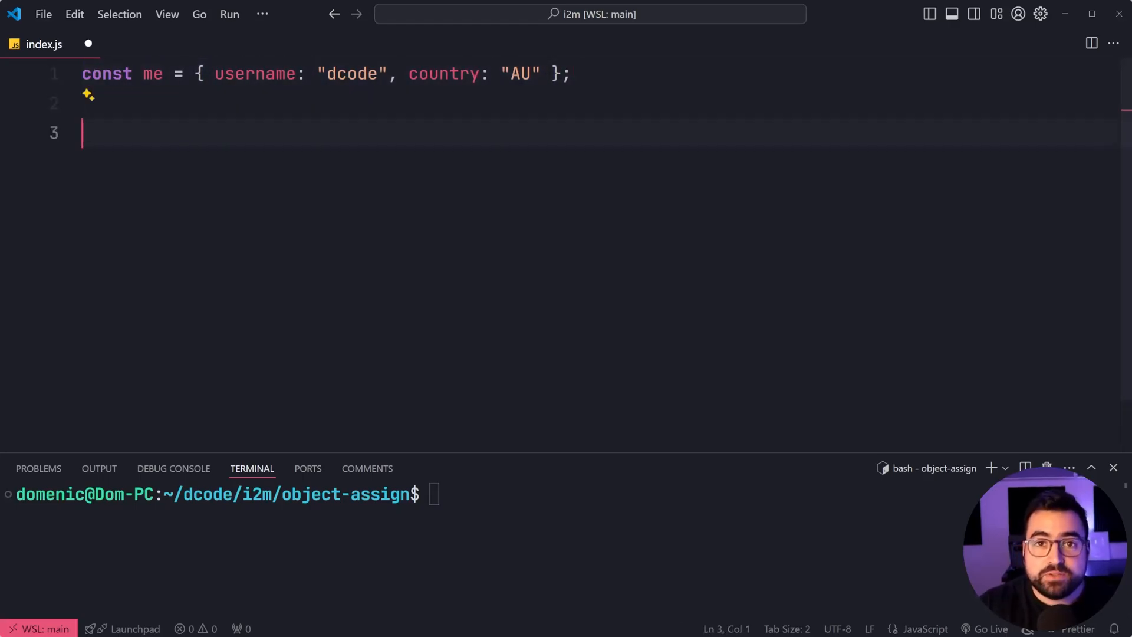
Step: Write Object.assign(me, { username: "abc123", language: "English" }); on line 3
text(Object.assign()
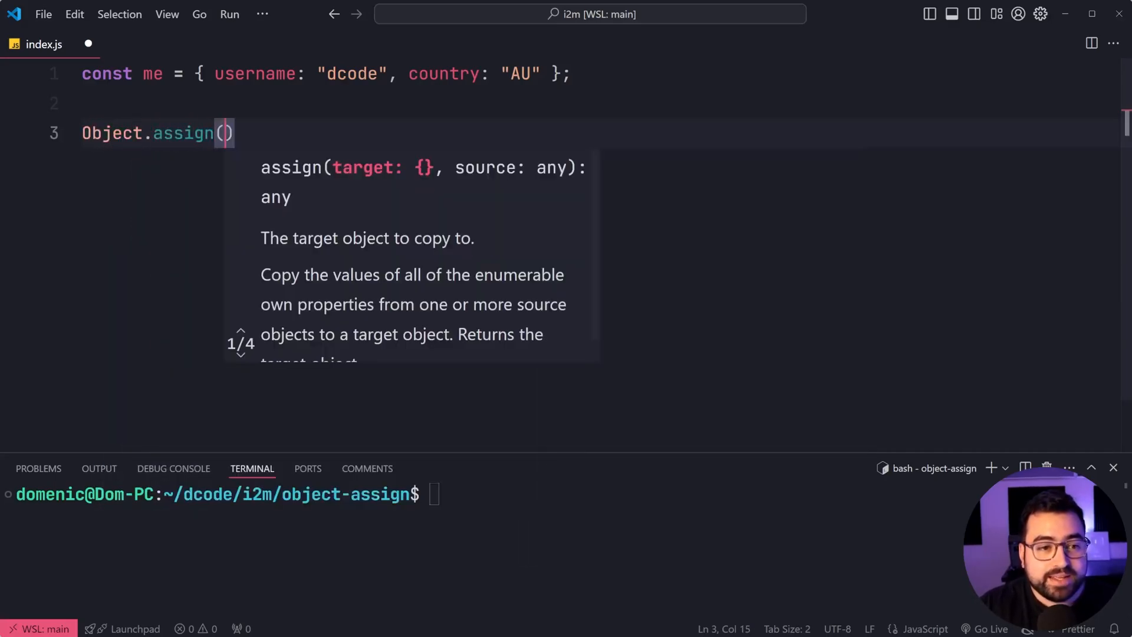
text(me)
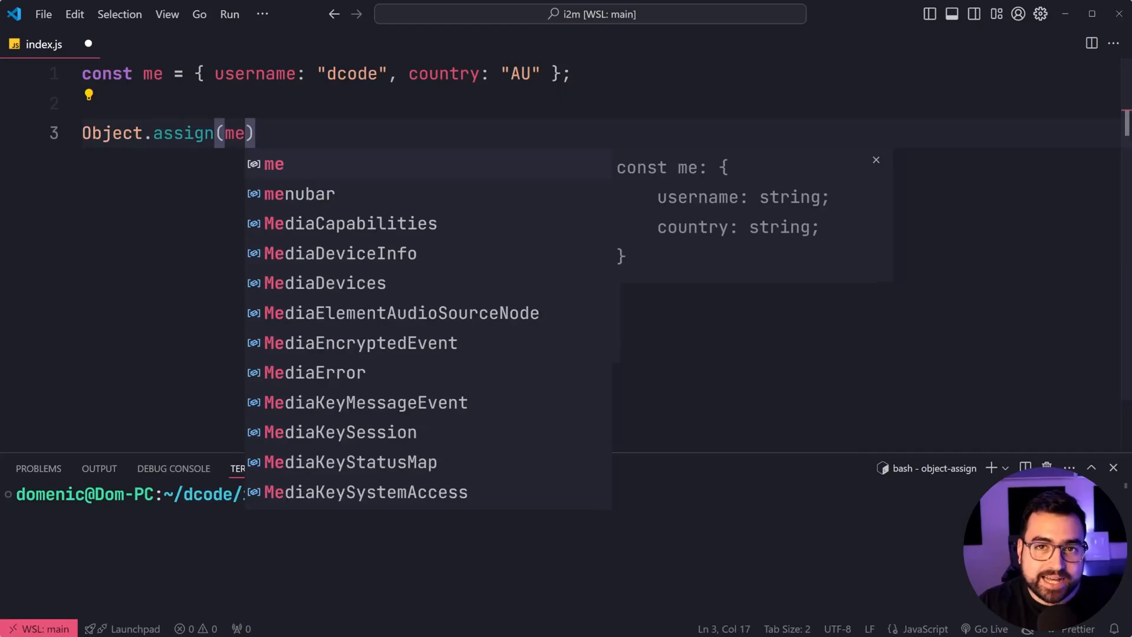
text(,)
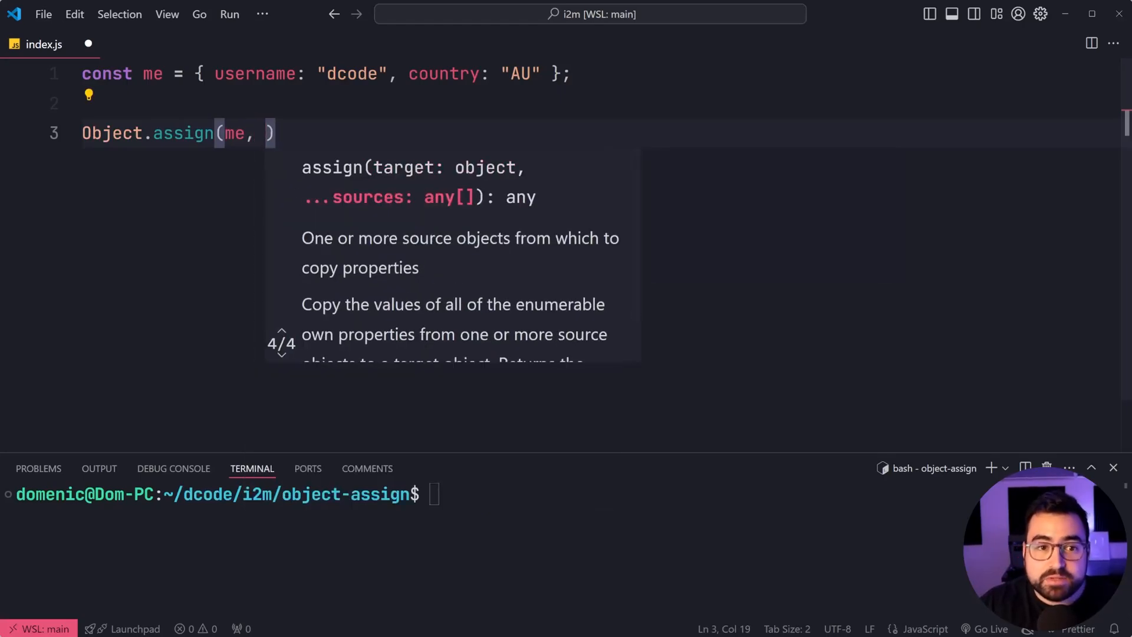
text({});)
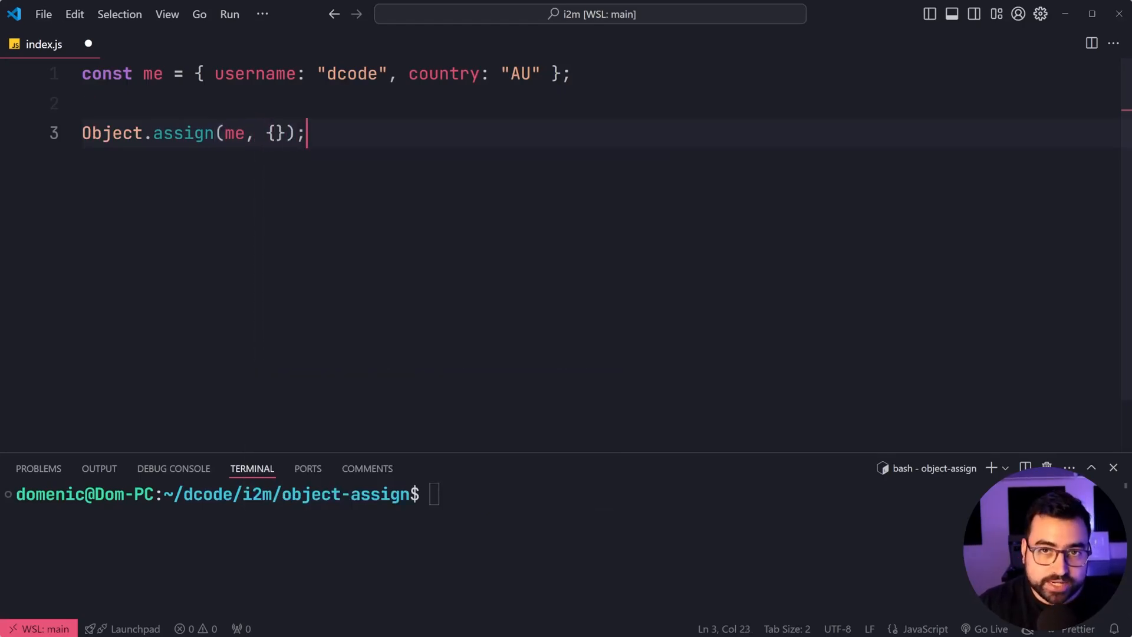
text(username: "a")
text(langu)
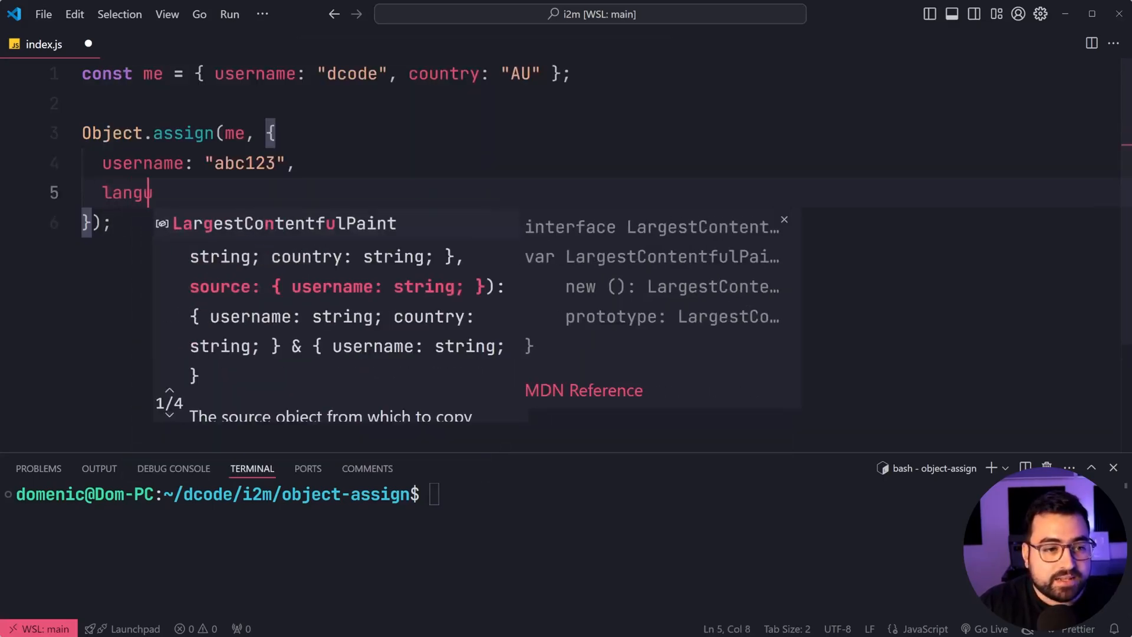
text(age: "English",)
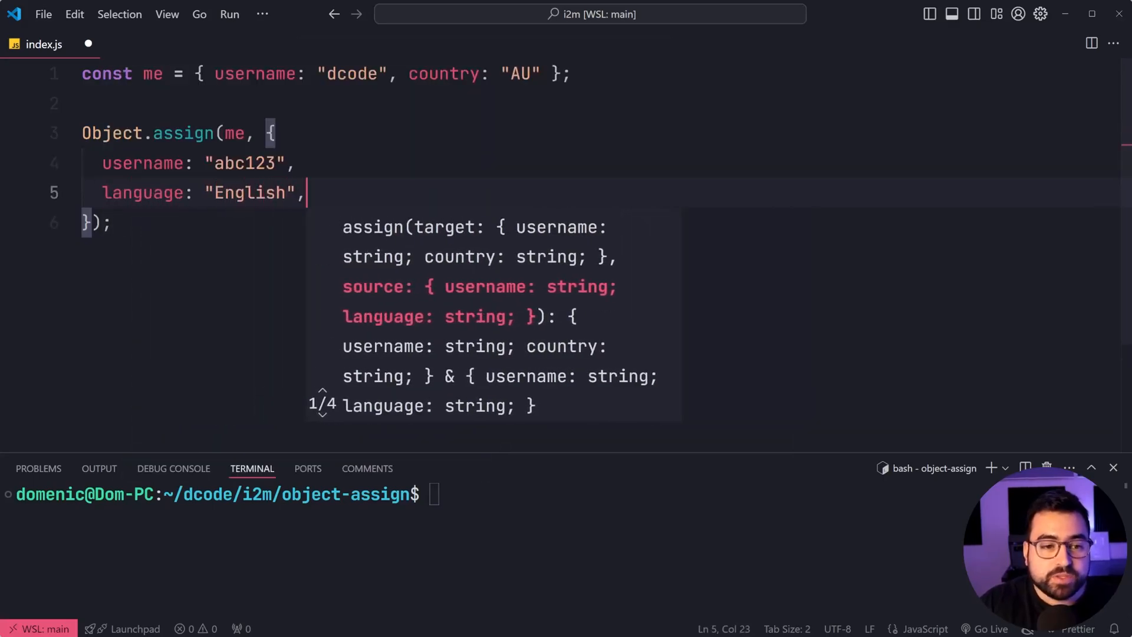
Step: Compare the dcode and abc123 username values, then start a new line below the merge call
double_click(233, 134)
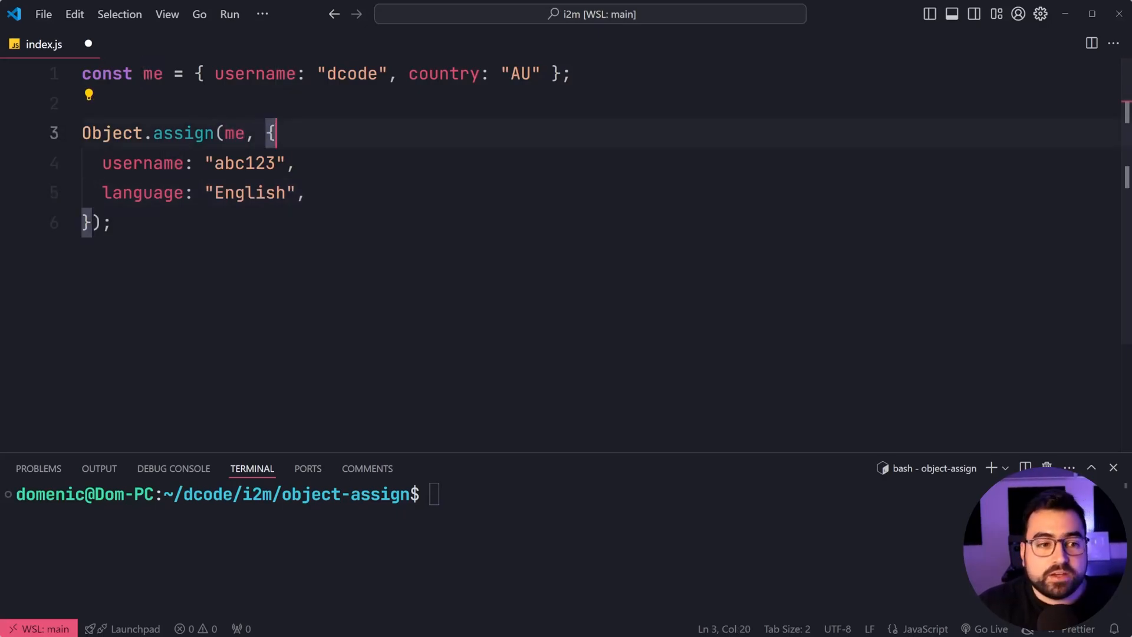
double_click(143, 163)
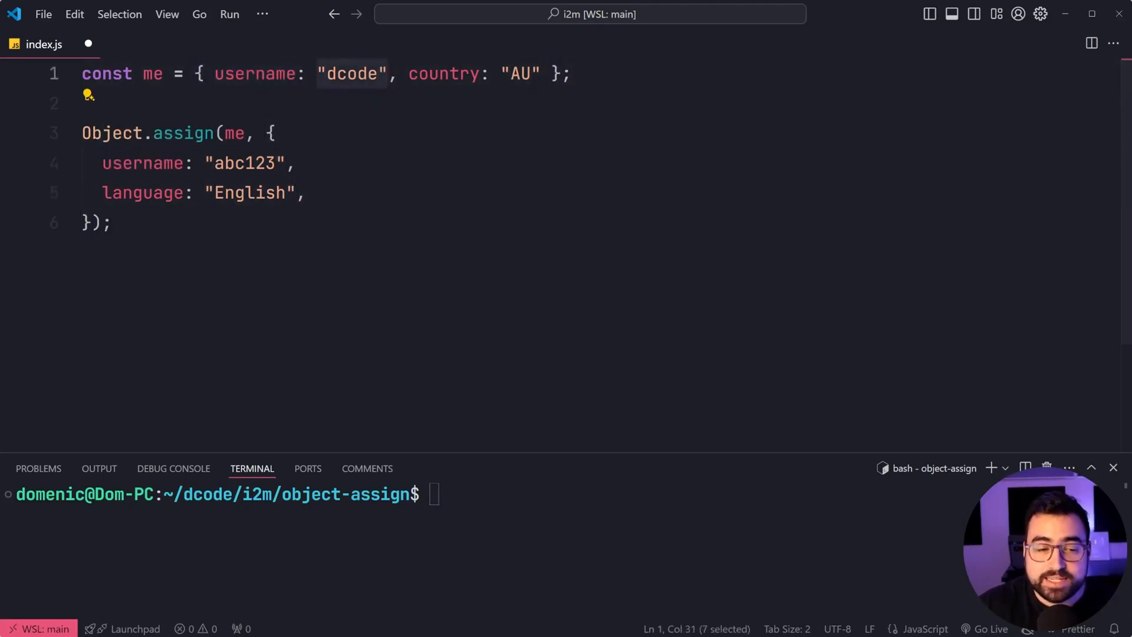
double_click(244, 163)
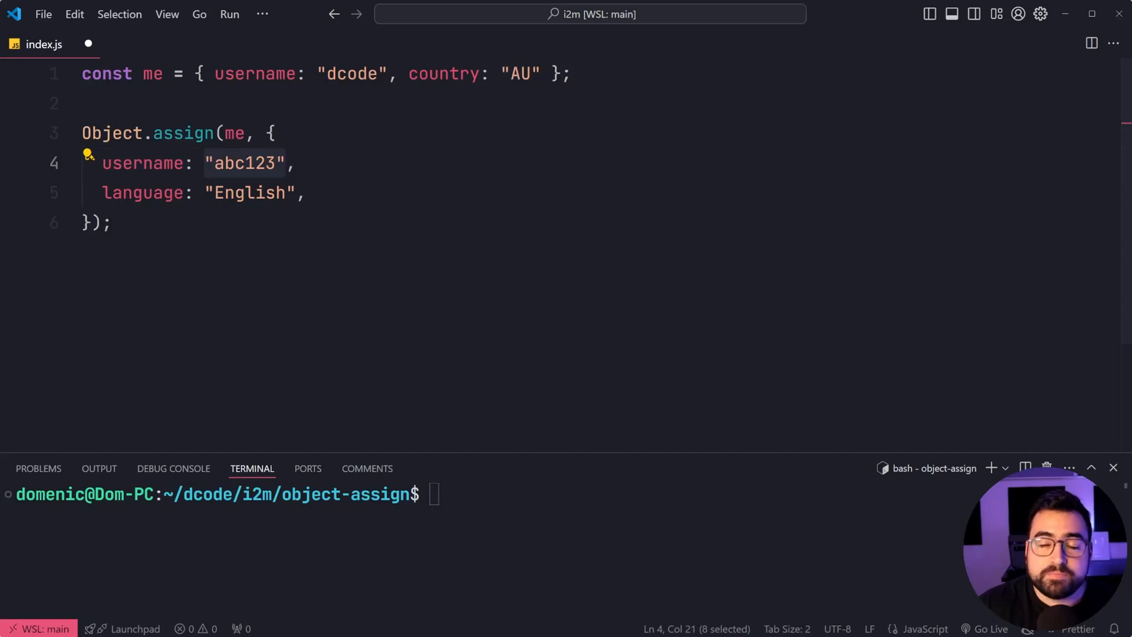
click(295, 163)
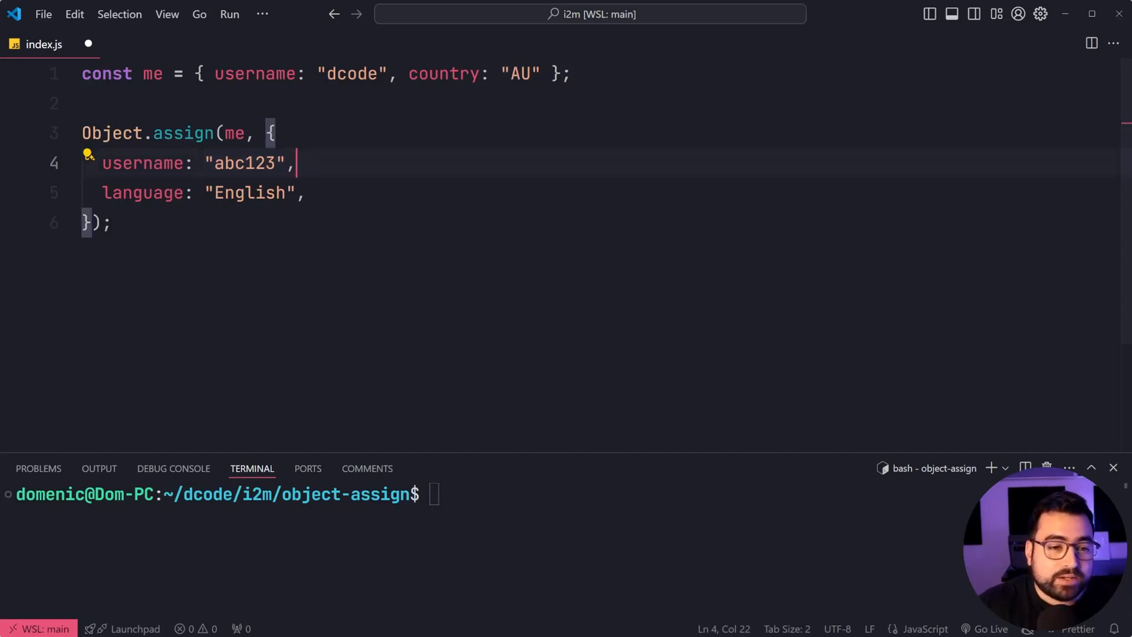
double_click(142, 192)
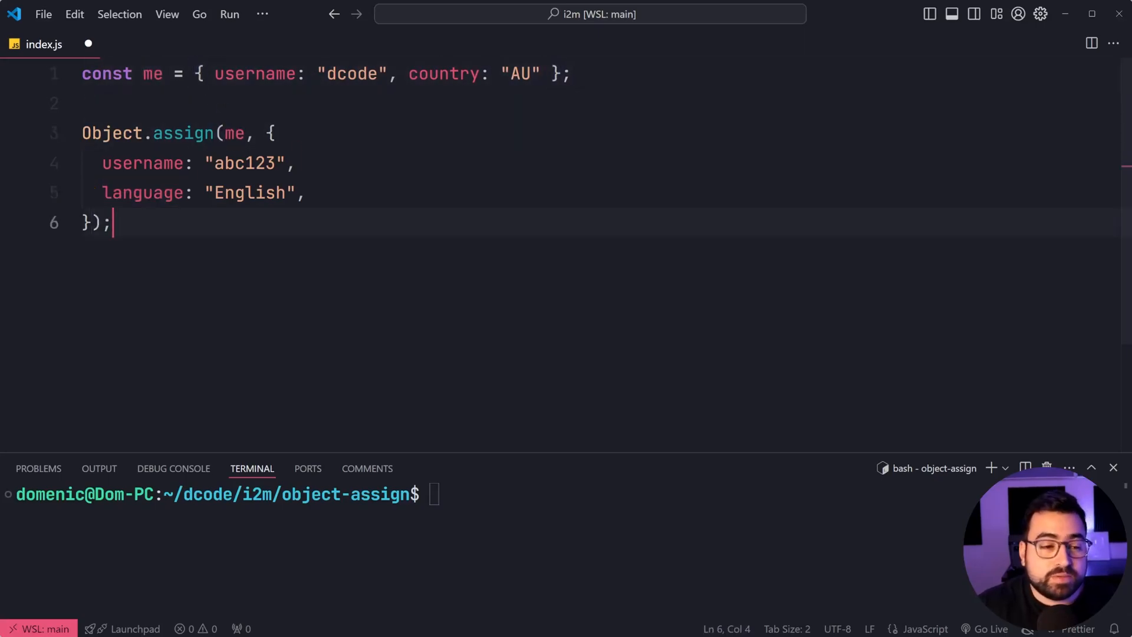
key(Enter)
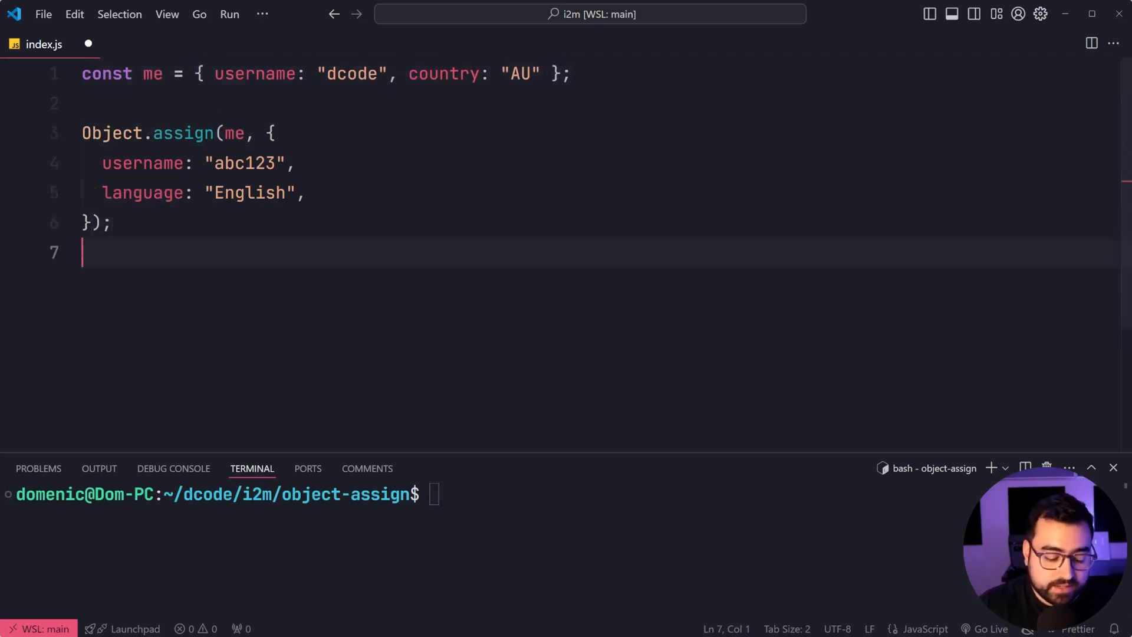
Step: Add console.log(me); after the merge and run node index.js in the terminal
text(console.log(me);)
click(483, 494)
text(node)
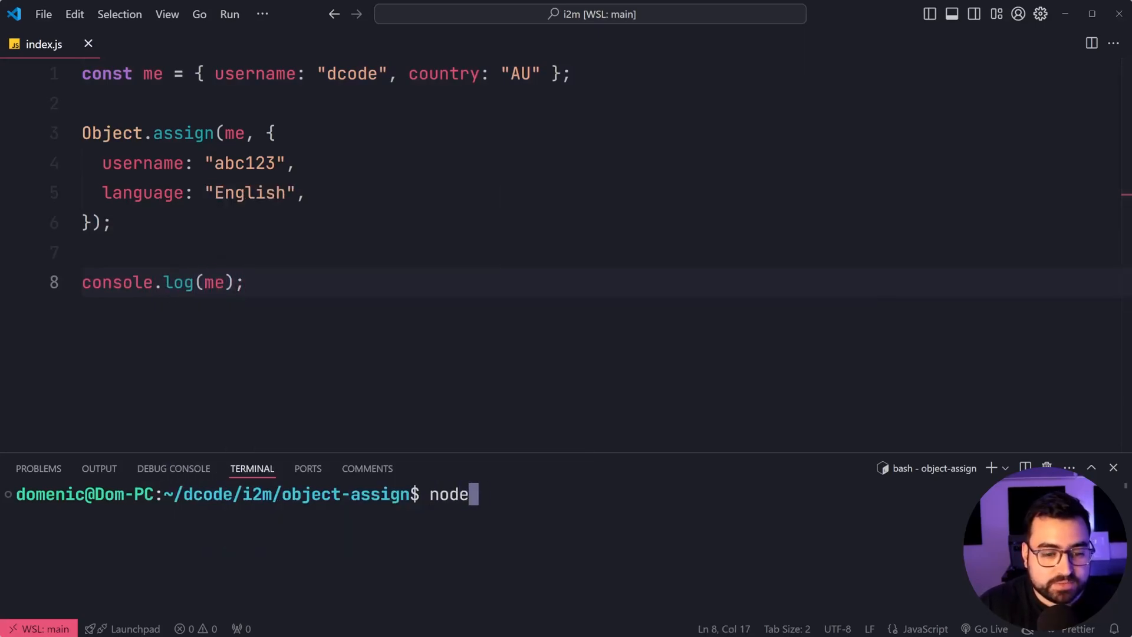
text(index.js)
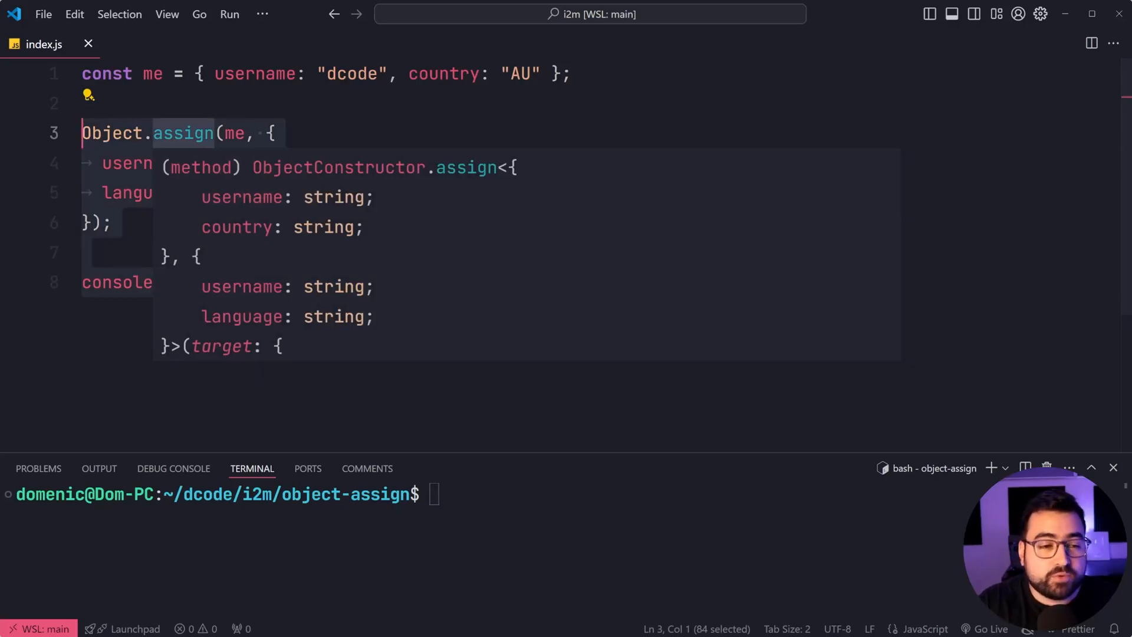
Step: Declare const copied = Object.assign({}, me); to copy me into a new object
text(const copied)
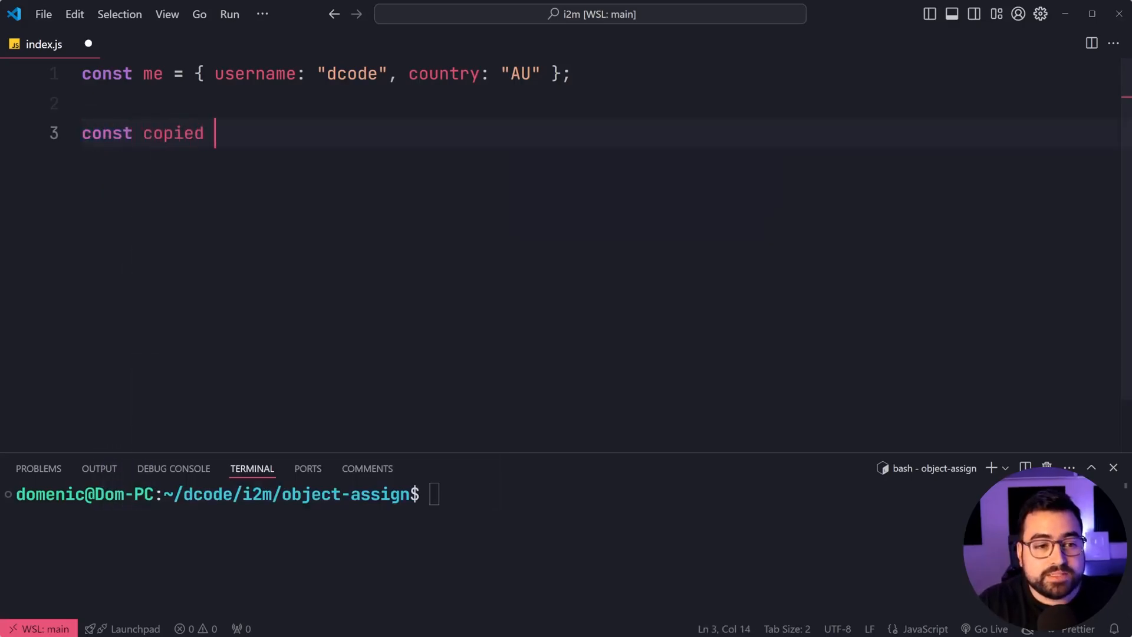
text(= Object.assign({})
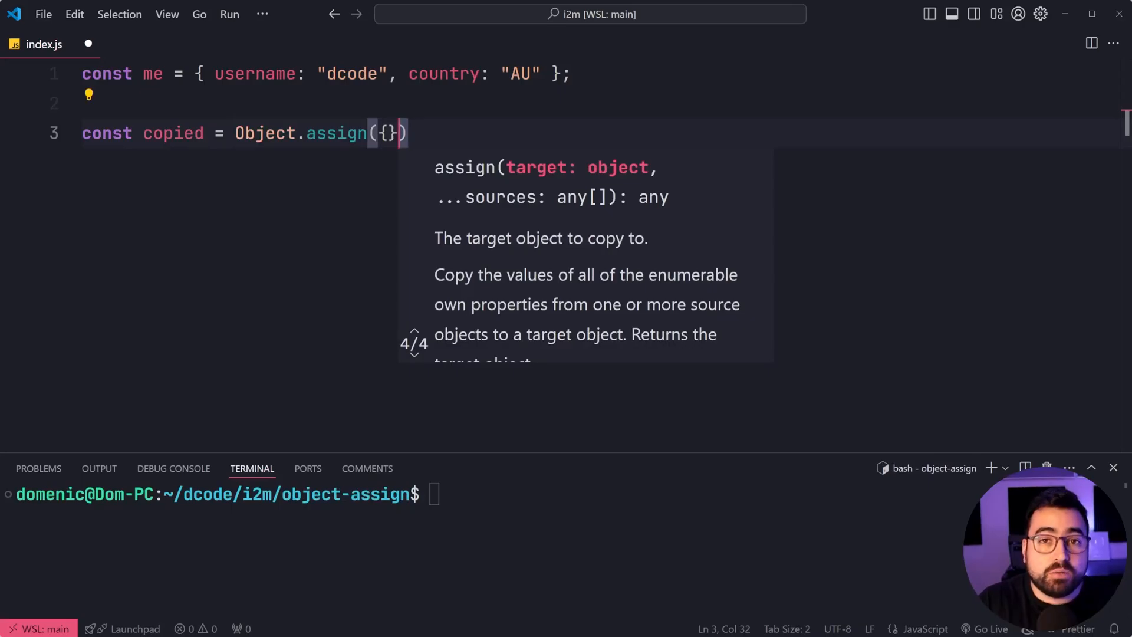
text(, me);)
text(console.log(copied === me);)
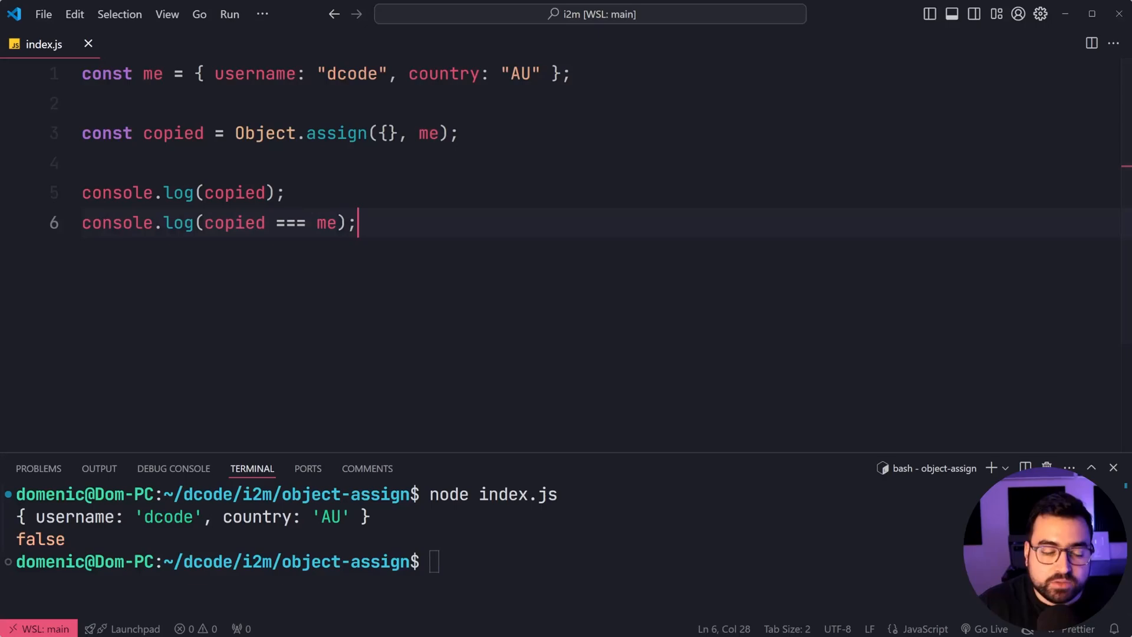
double_click(388, 133)
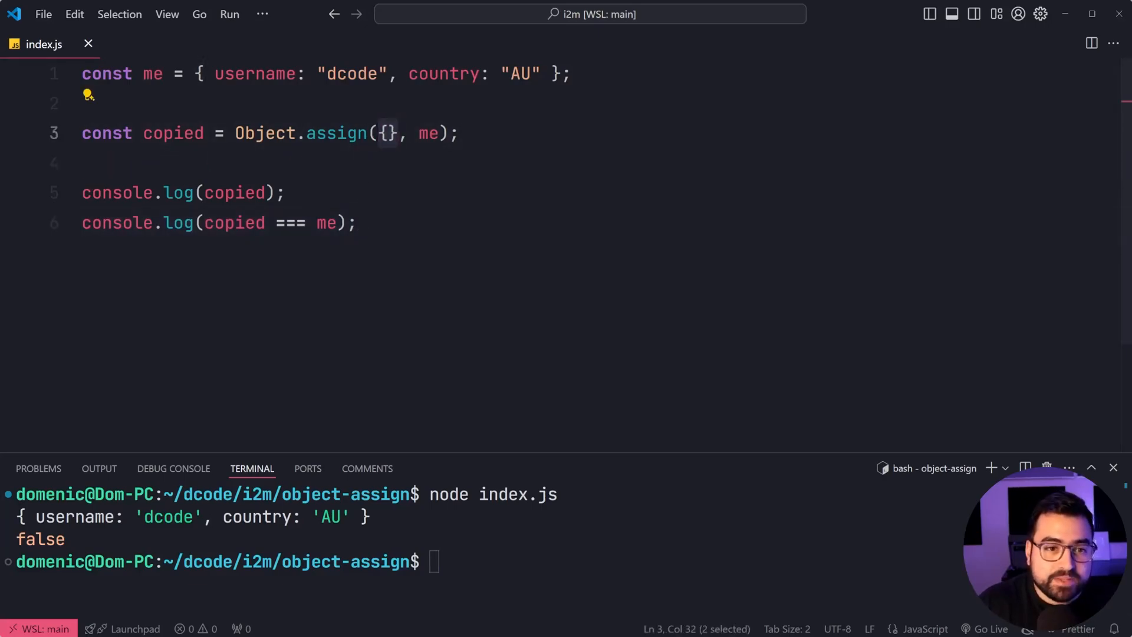
double_click(172, 133)
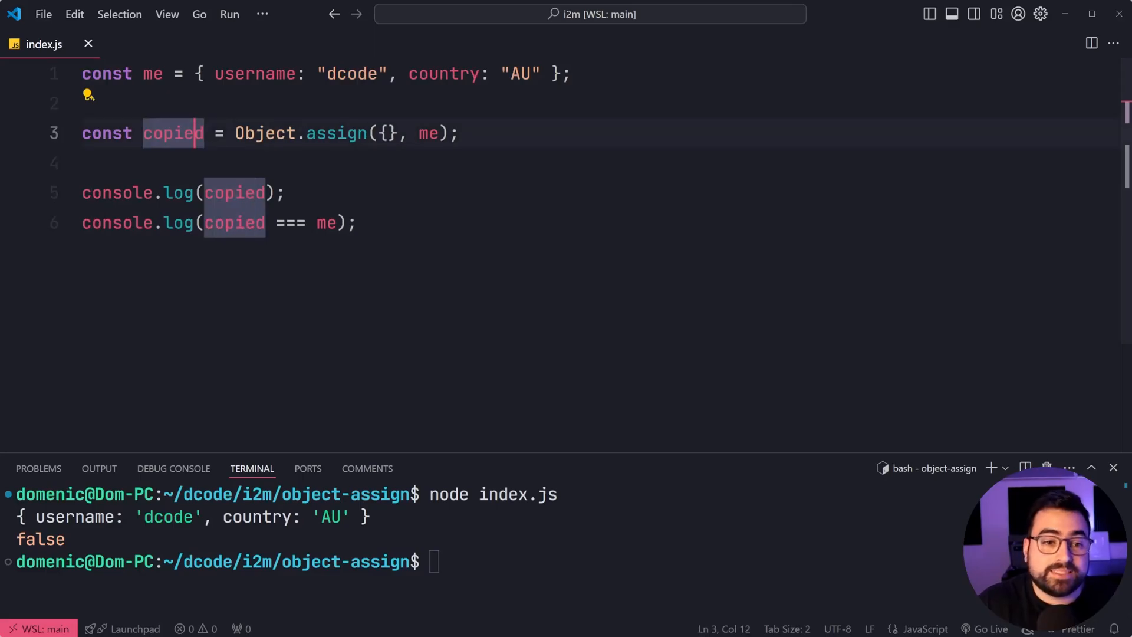